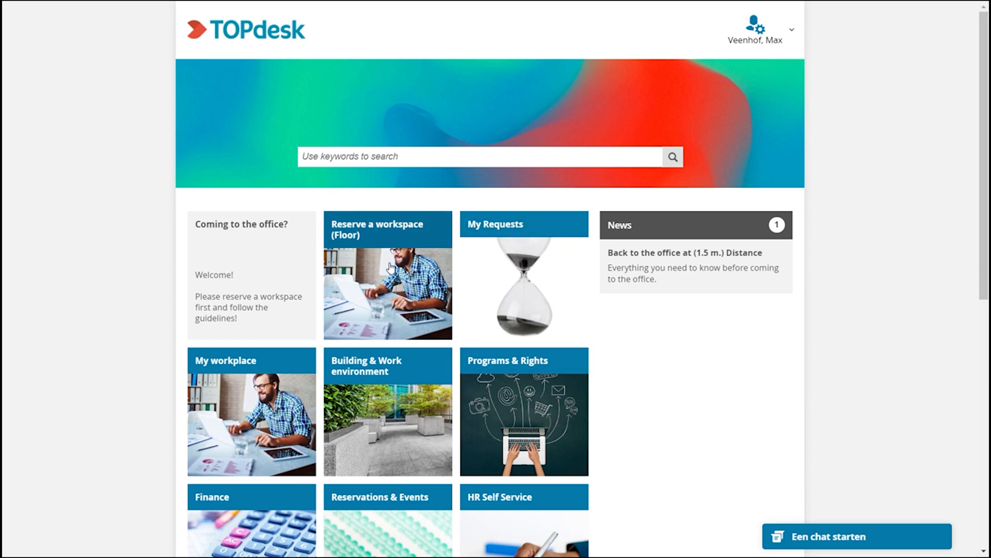
Choose 'Reserve a workspace (Floor)' on the TOPdesk home page
{"action": "left_click", "coordinate": [388, 275]}
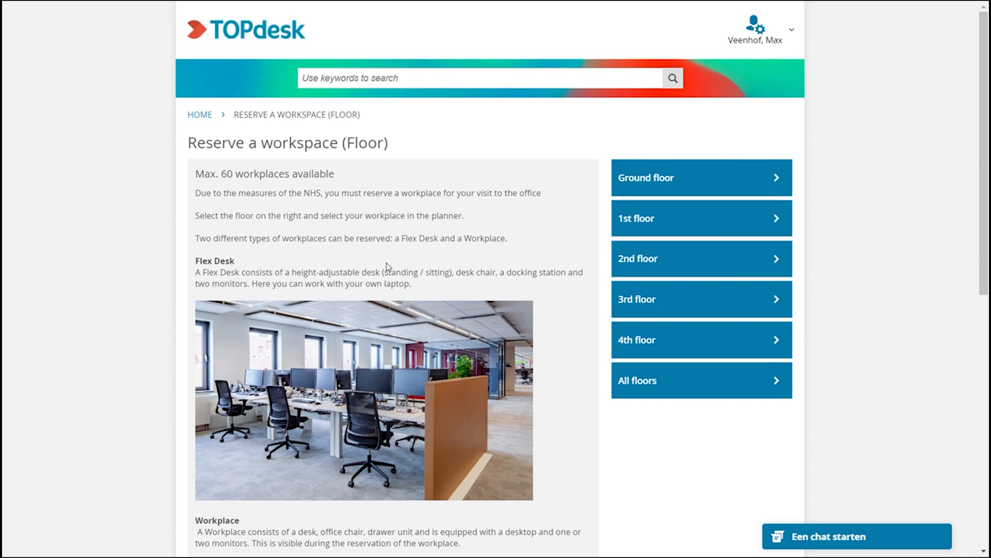
{"action": "mouse_move", "coordinate": [194, 177]}
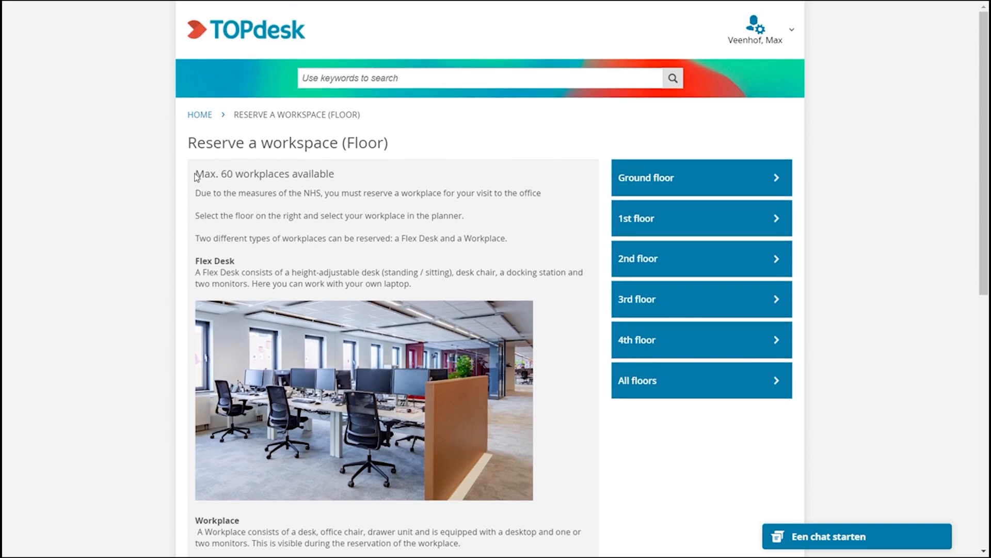
{"action": "mouse_move", "coordinate": [354, 231]}
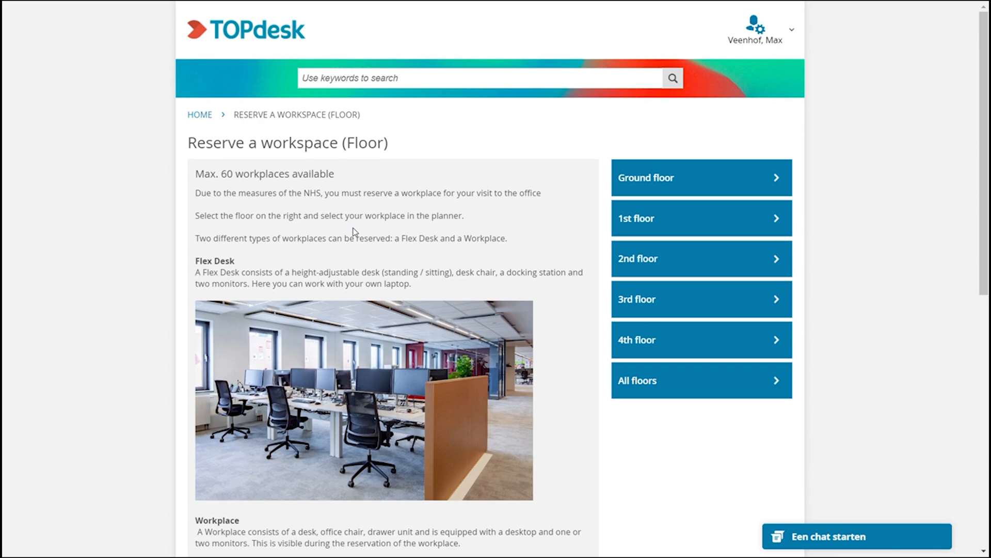
{"action": "mouse_move", "coordinate": [552, 279]}
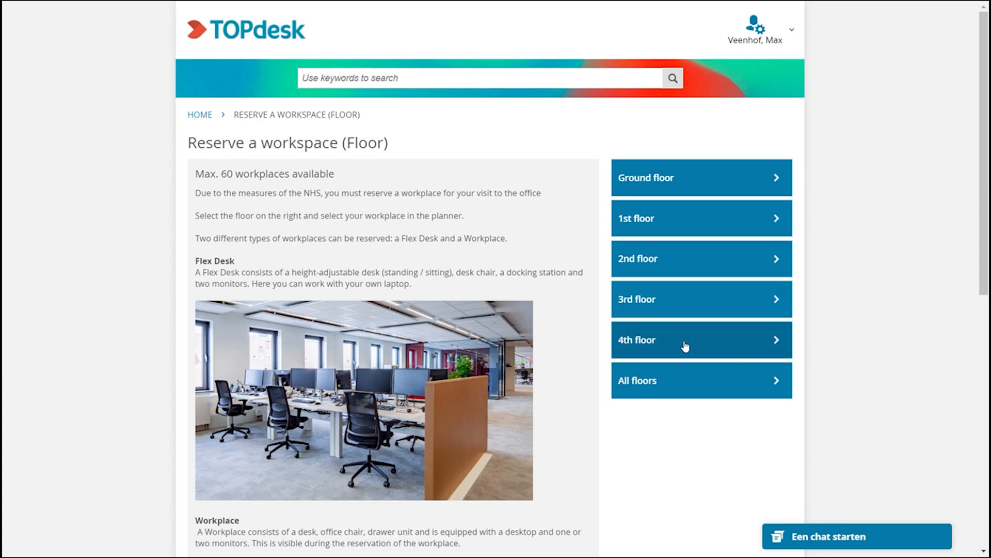
Pick the 4th floor to show its flex workplaces in the reservation planner
{"action": "left_click", "coordinate": [686, 340]}
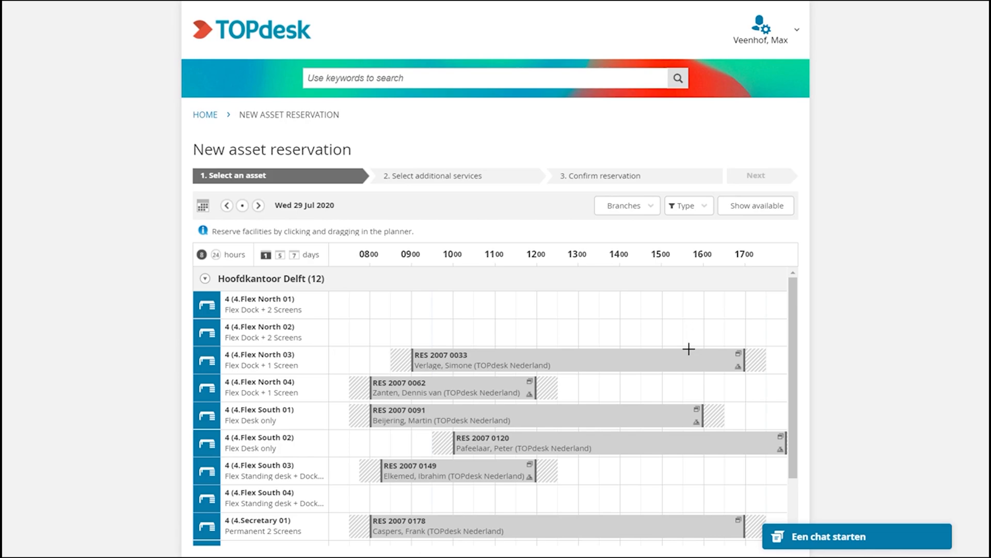
{"action": "mouse_move", "coordinate": [615, 366]}
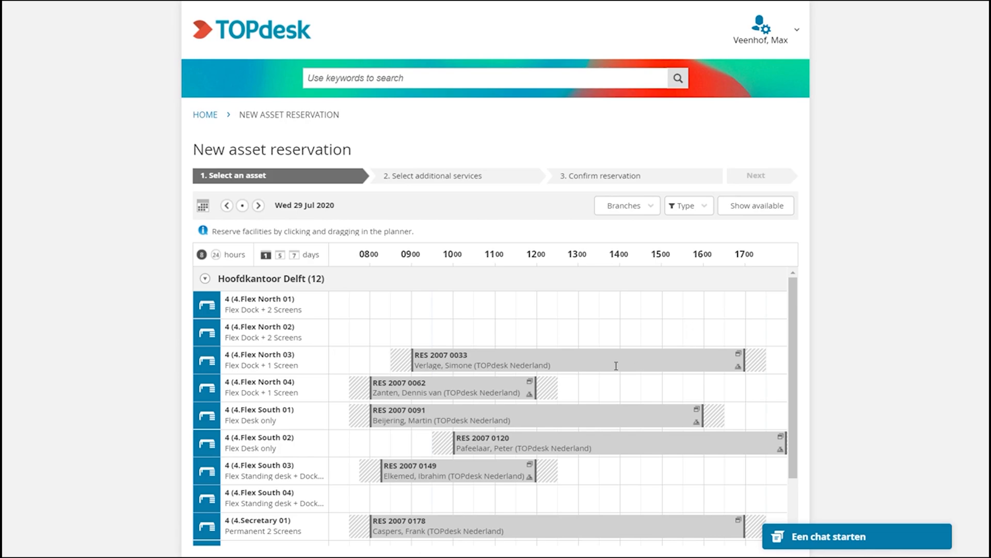
{"action": "mouse_move", "coordinate": [569, 365]}
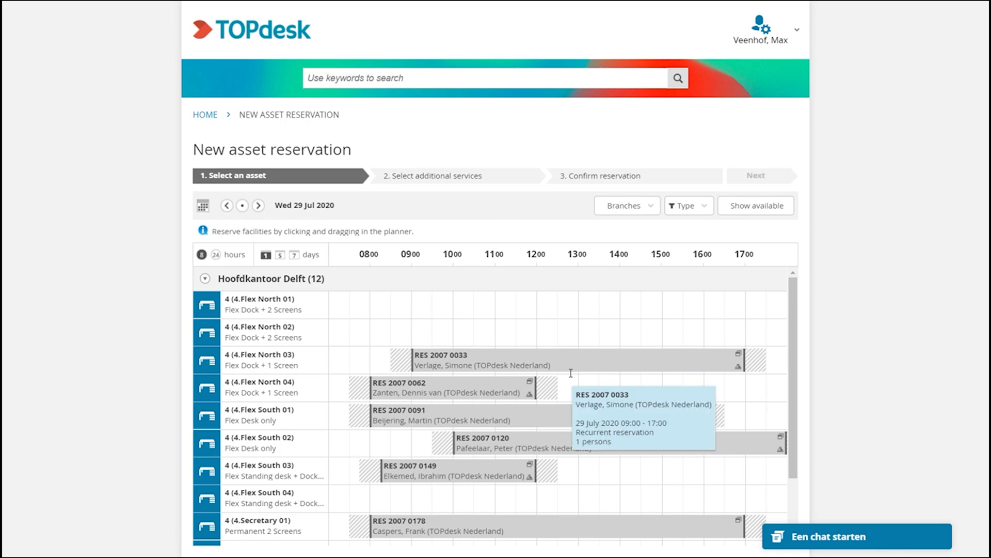
{"action": "mouse_move", "coordinate": [268, 310]}
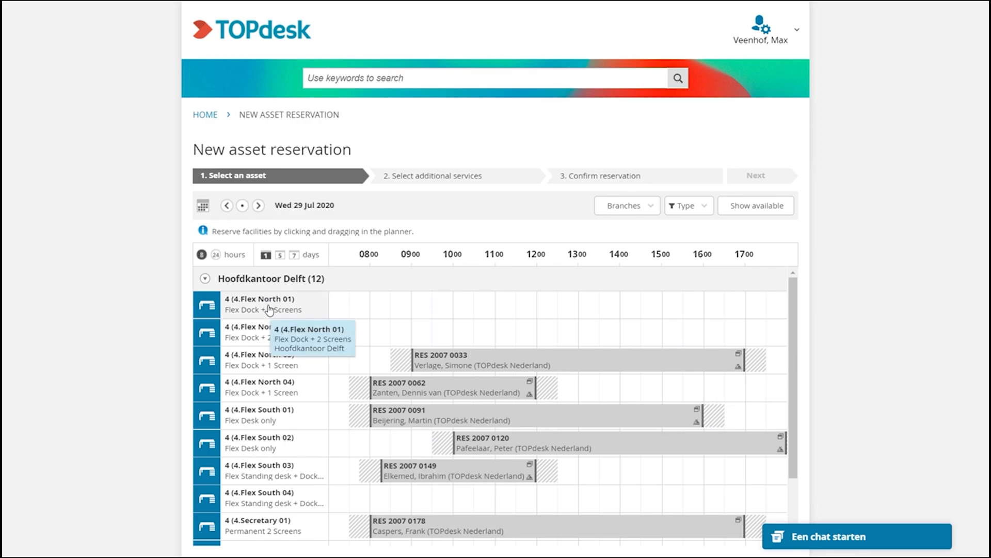
{"action": "left_click", "coordinate": [205, 304]}
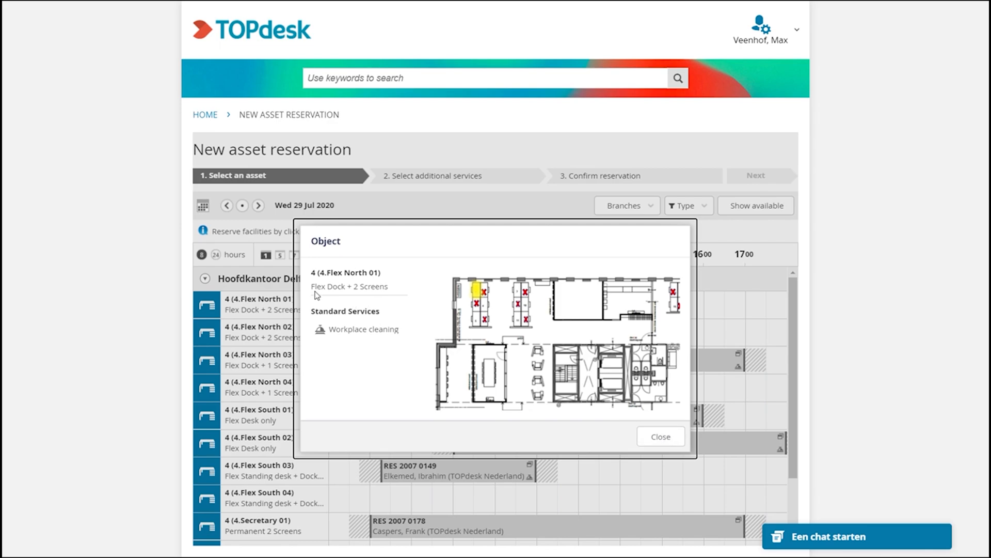
{"action": "mouse_move", "coordinate": [659, 439]}
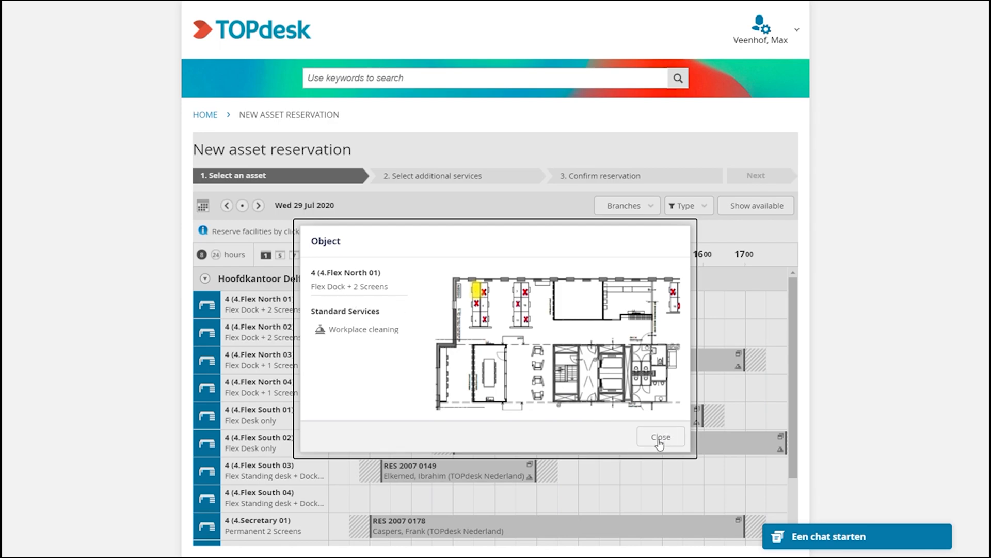
{"action": "left_click", "coordinate": [660, 437]}
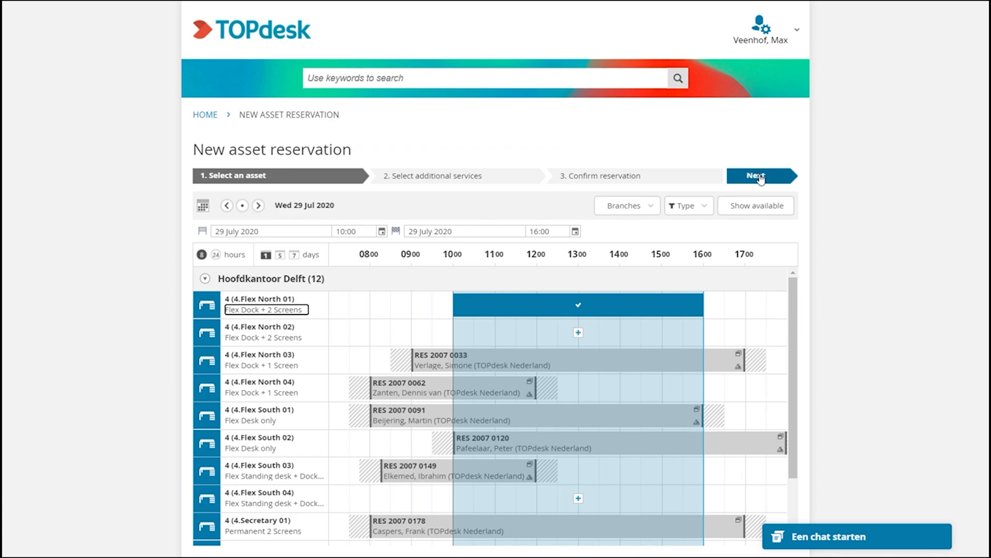
Continue with the 4.Flex North 01 booking, 10:00–16:00 on 29 July 2020
{"action": "left_click", "coordinate": [755, 175]}
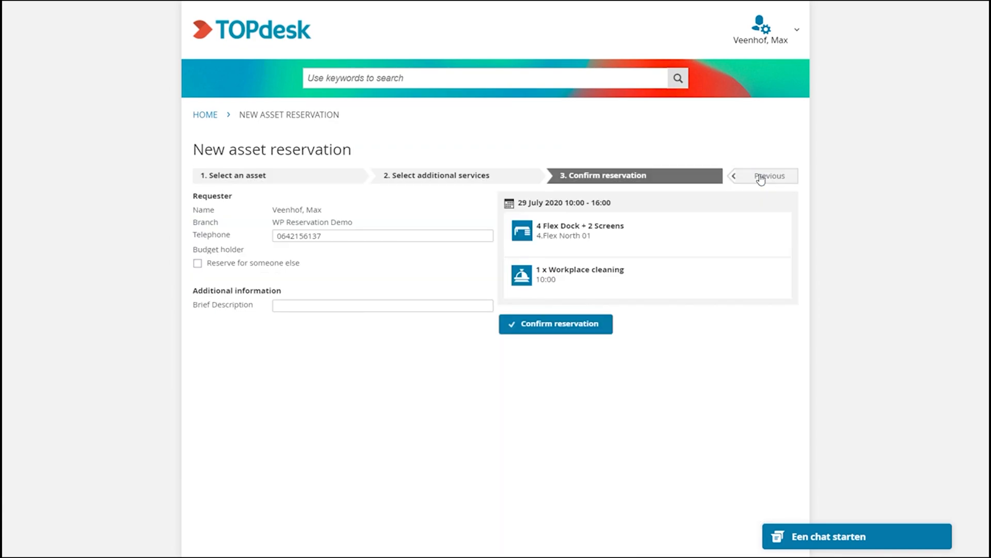
{"action": "mouse_move", "coordinate": [572, 290]}
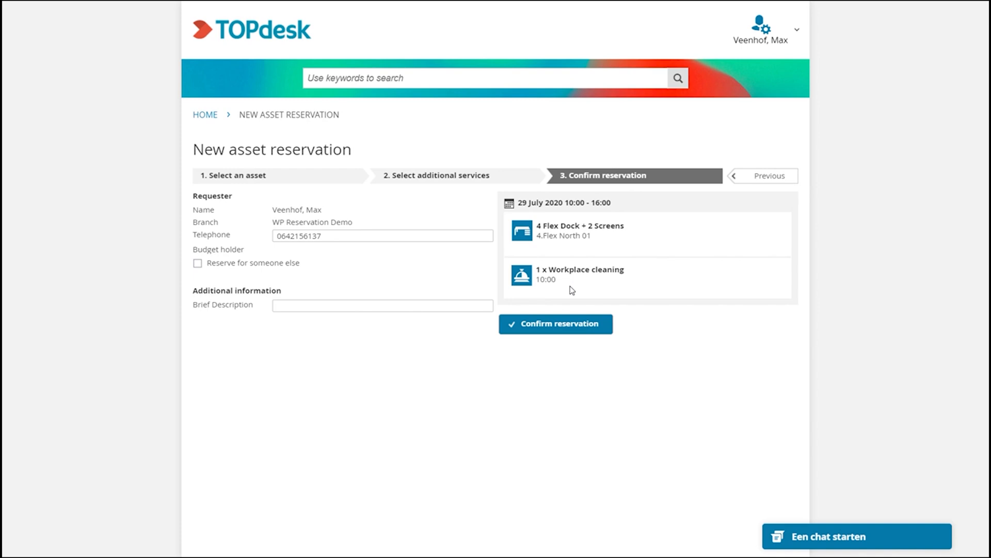
{"action": "mouse_move", "coordinate": [561, 287]}
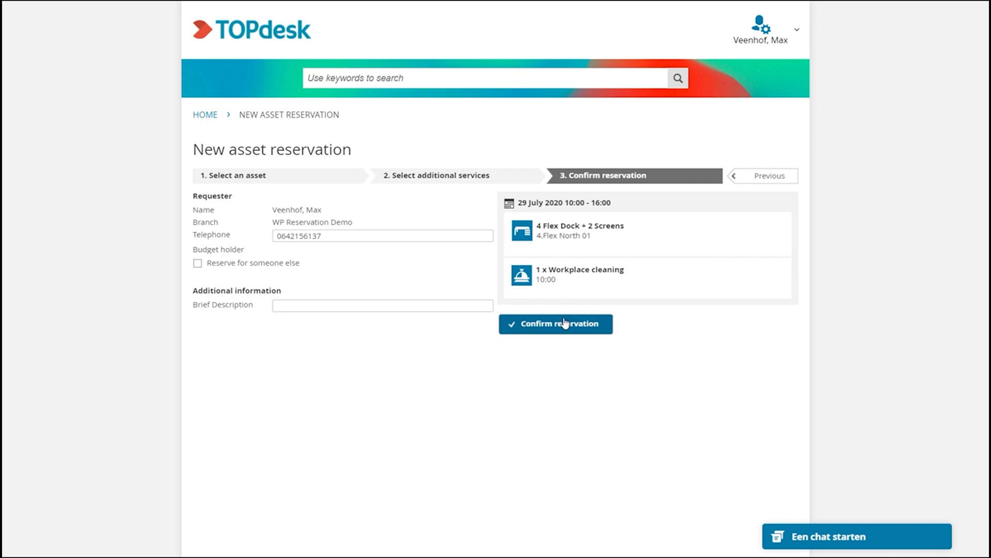
Confirm the Flex North 01 reservation, 10:00–16:00 with workplace cleaning
{"action": "left_click", "coordinate": [555, 323]}
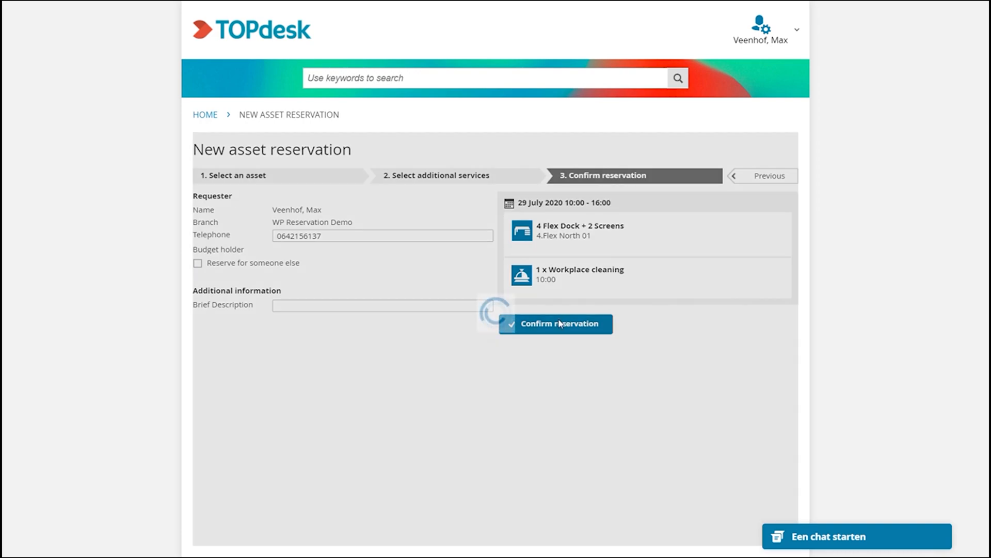
Wait for confirmation to load and view reservation RES 2007 0271
{"action": "left_click", "coordinate": [555, 323]}
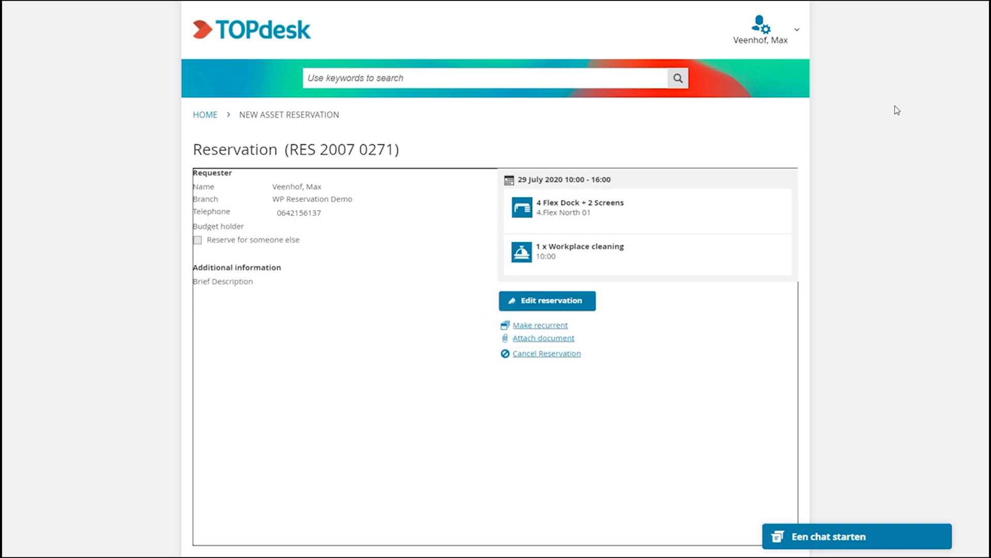
{"action": "mouse_move", "coordinate": [932, 91]}
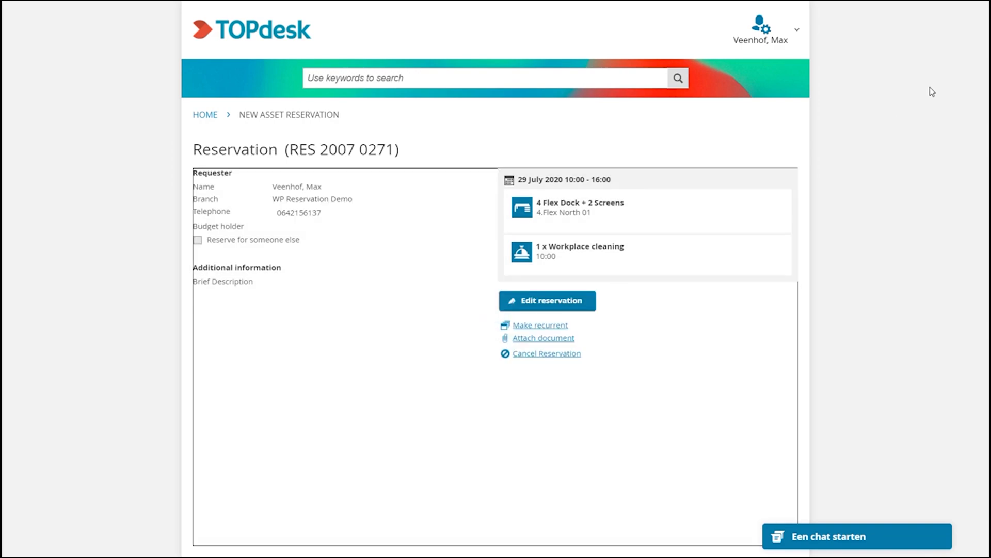
{"action": "mouse_move", "coordinate": [927, 99]}
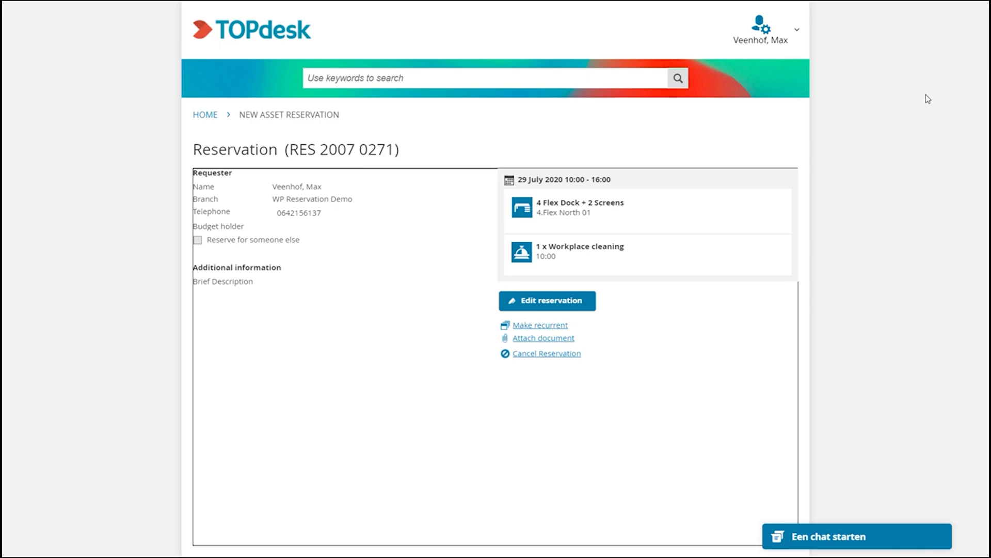